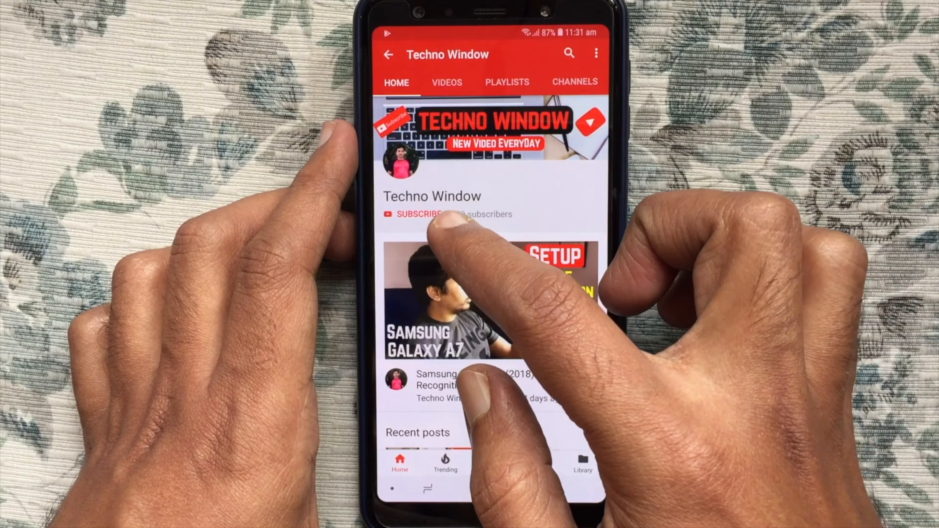
Subscribe to Techno Window and set its bell to all notifications
{"action": "left_click", "coordinate": [419, 214]}
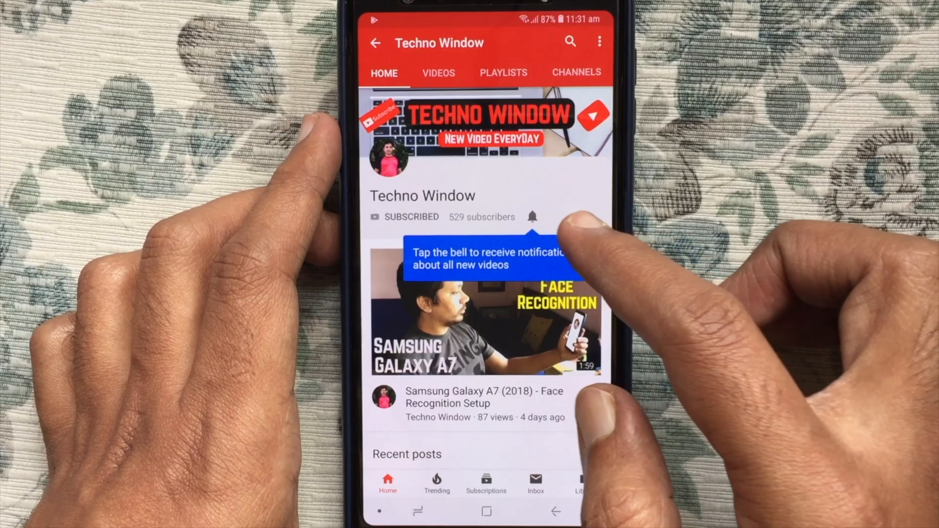
{"action": "left_click", "coordinate": [531, 217]}
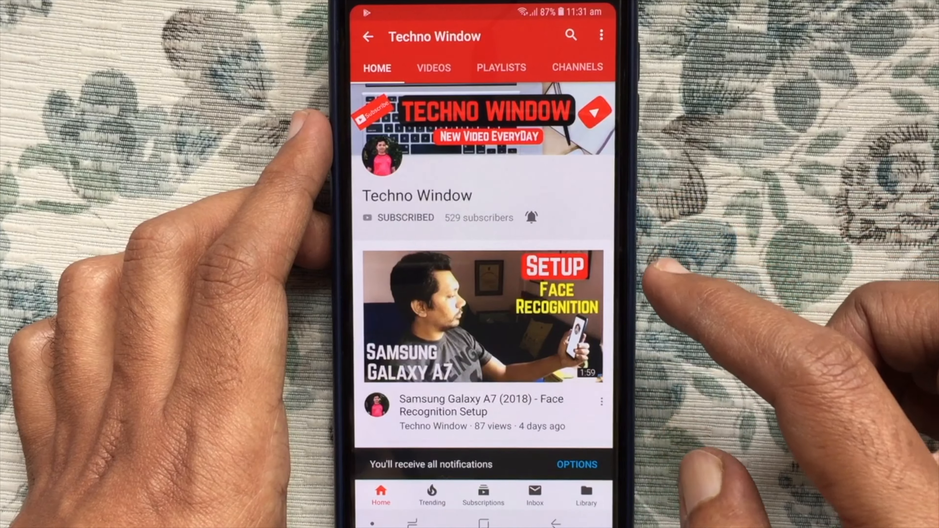